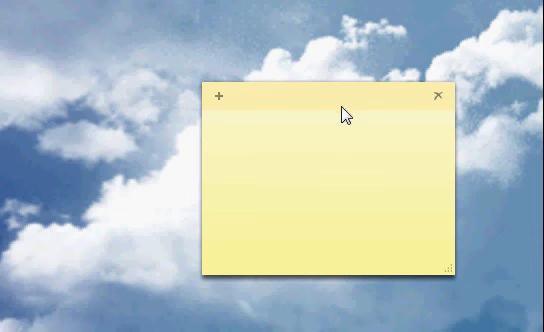
Drag the yellow note by its title bar slightly up and to the left.
{"action": "left_click_drag", "start_coordinate": [344, 112], "coordinate": [280, 102]}
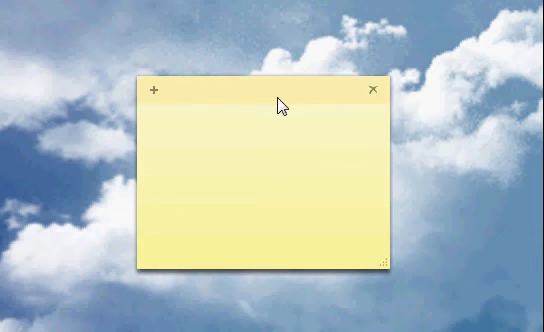
{"action": "left_click_drag", "start_coordinate": [280, 102], "coordinate": [228, 76]}
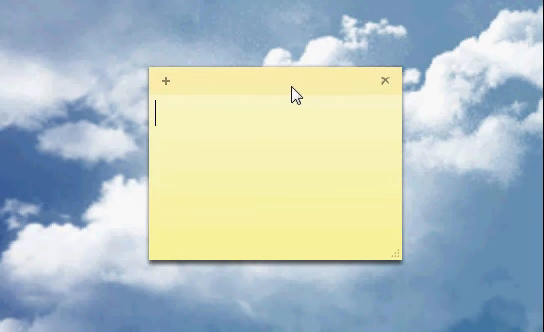
{"action": "mouse_move", "coordinate": [8, 258]}
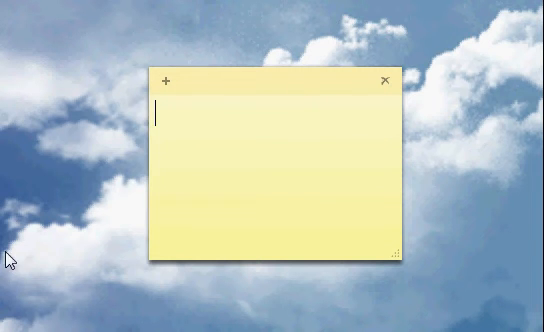
{"action": "mouse_move", "coordinate": [302, 36]}
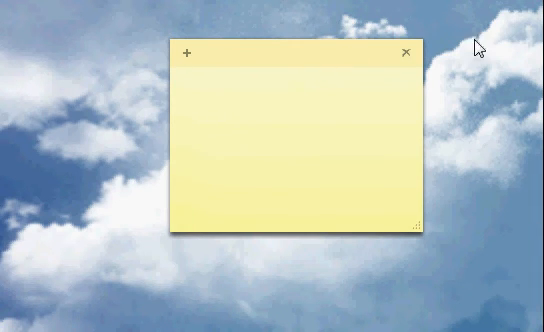
{"action": "mouse_move", "coordinate": [20, 130]}
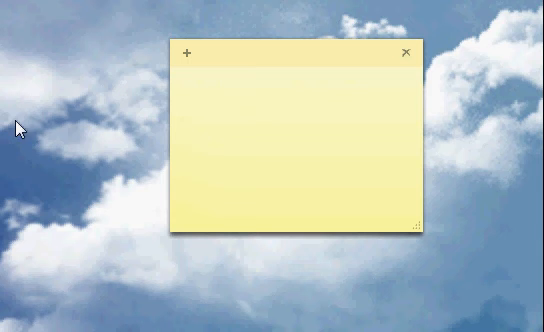
{"action": "mouse_move", "coordinate": [298, 88]}
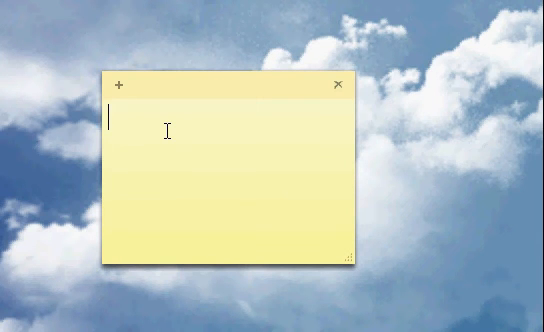
Move the note up into the top-right corner of the desktop.
{"action": "type", "text": "ggg"}
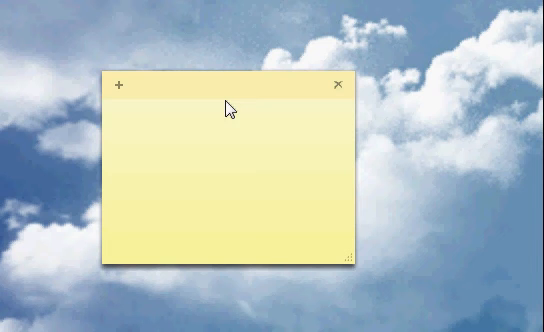
{"action": "mouse_move", "coordinate": [244, 94]}
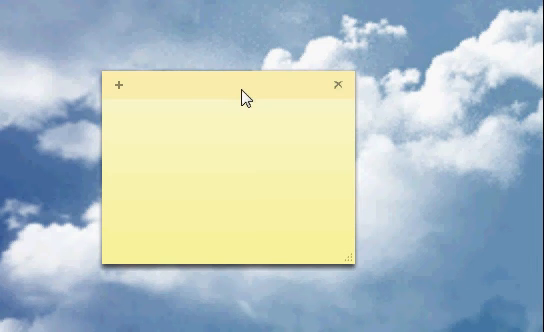
{"action": "left_click_drag", "start_coordinate": [244, 98], "coordinate": [400, 32]}
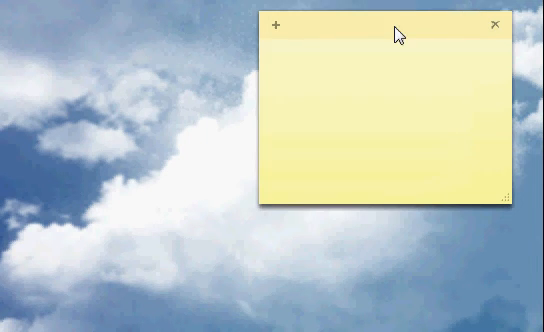
Create extra notes and close them, keeping one note near the top centre.
{"action": "type", "text": "f"}
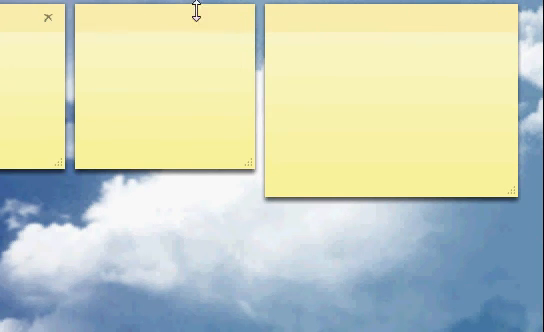
{"action": "left_click", "coordinate": [48, 16]}
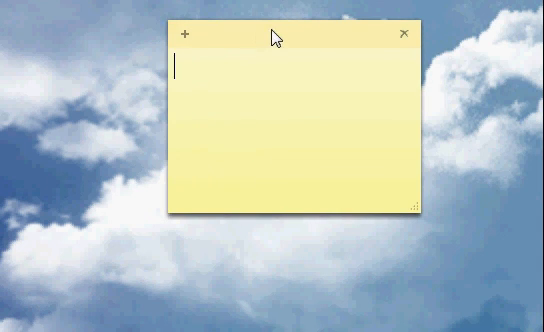
{"action": "mouse_move", "coordinate": [184, 32]}
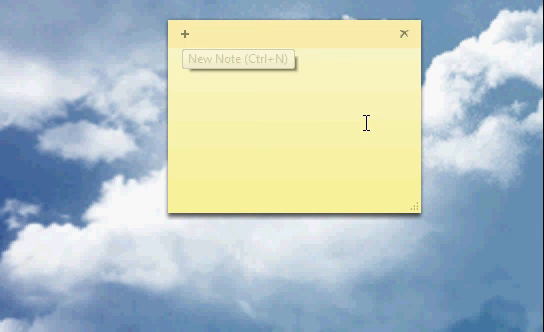
{"action": "mouse_move", "coordinate": [418, 210]}
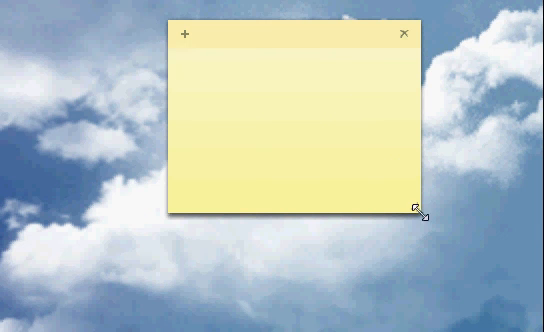
Enlarge the note from its bottom-right grip, then shrink it to a small top-left note.
{"action": "left_click", "coordinate": [408, 200]}
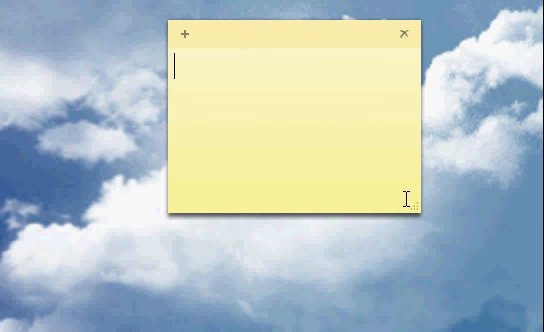
{"action": "left_click_drag", "start_coordinate": [408, 204], "coordinate": [468, 296]}
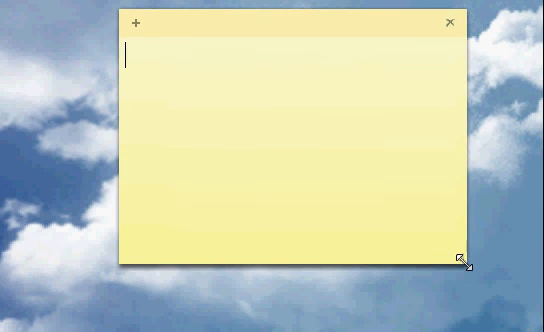
{"action": "left_click_drag", "start_coordinate": [458, 264], "coordinate": [320, 142]}
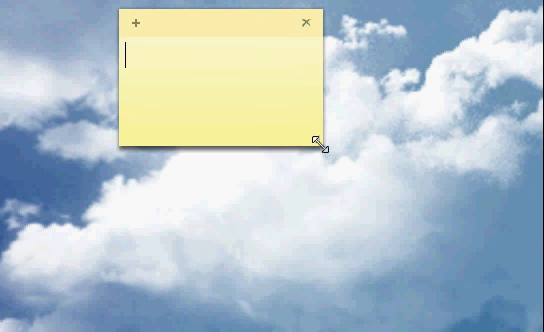